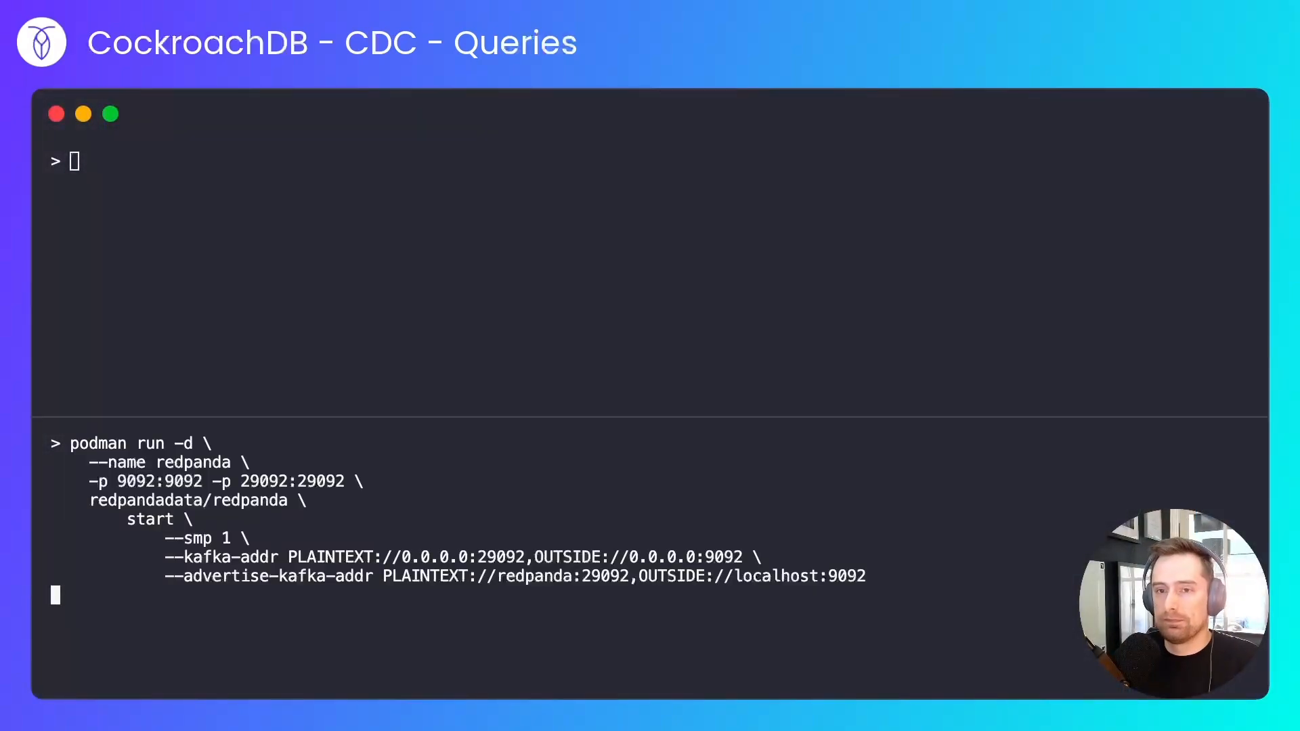
Step: Create the Kafka topic published_posts with kafkactl in the lower pane
{"action": "type", "text": "kafkactl create topic published_posts"}
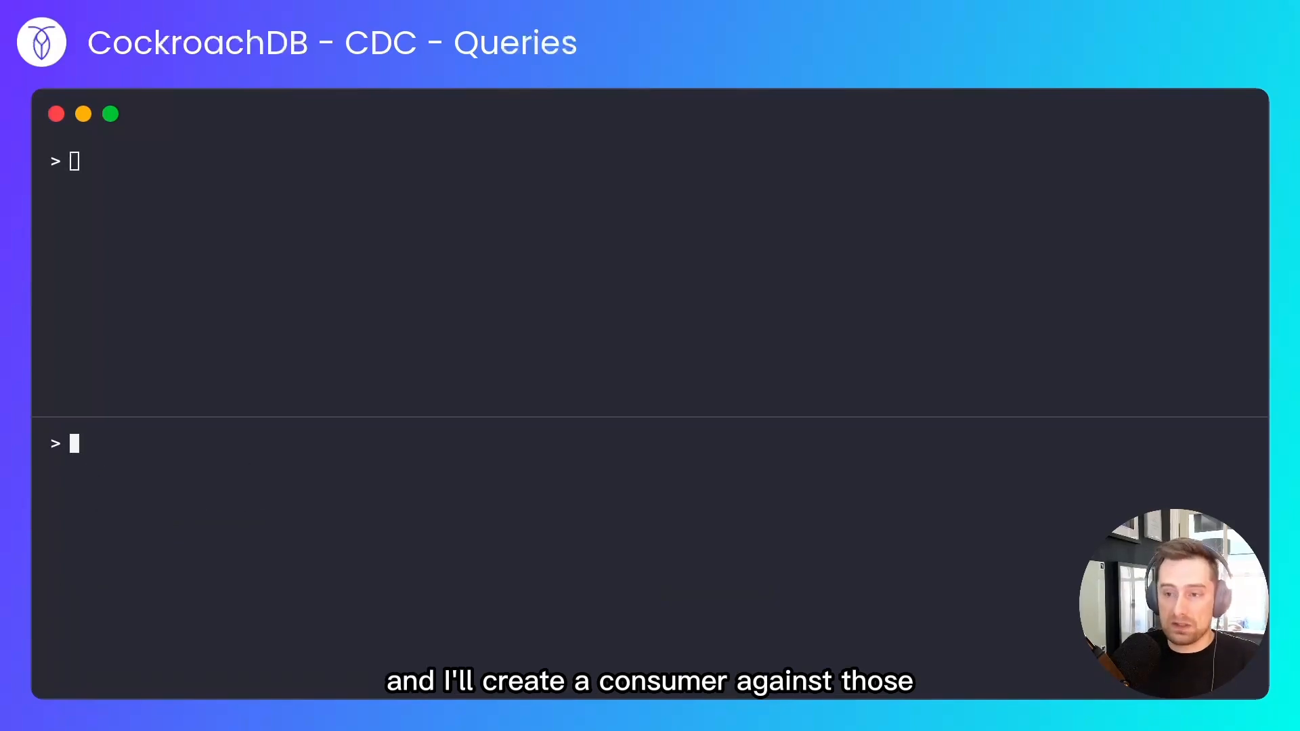
{"action": "type", "text": "kafkactl consume published_posts"}
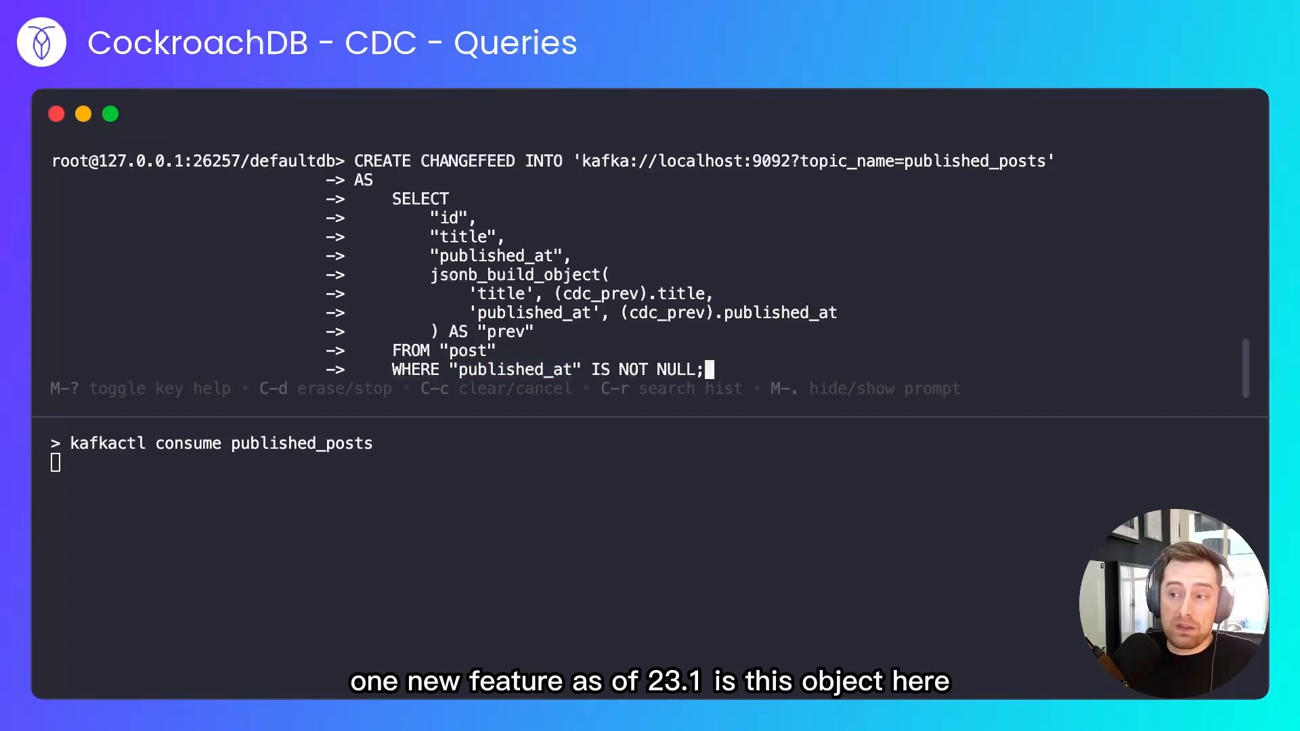
Step: Highlight the previous-values object in the changefeed SELECT query
{"action": "double_click", "coordinate": [600, 294]}
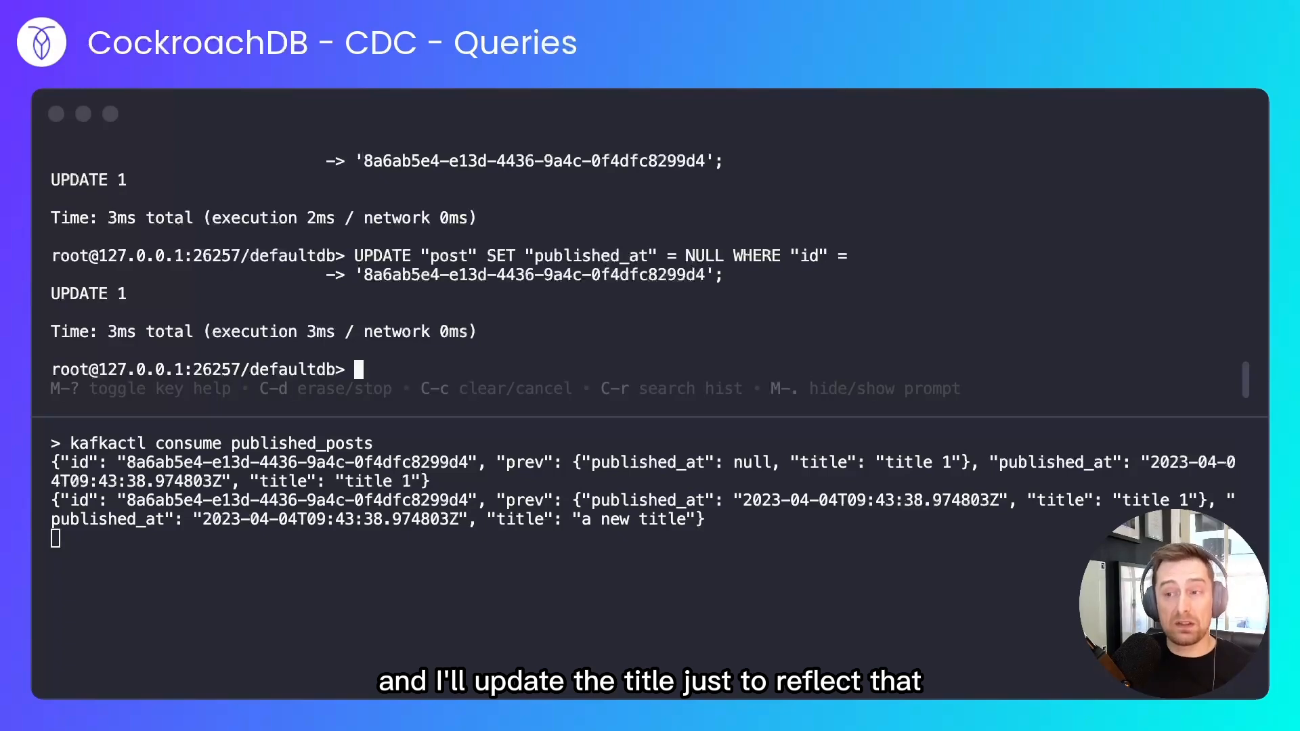
Step: Update the post title to 'a newer title', then insert a new post published now()
{"action": "type", "text": "UPDATE \"post\" SET \"title\" = 'a newer title' WHERE \"id\" = '8a6ab5e4-e13d-4436-9a4c-0f4dfc8299d4';"}
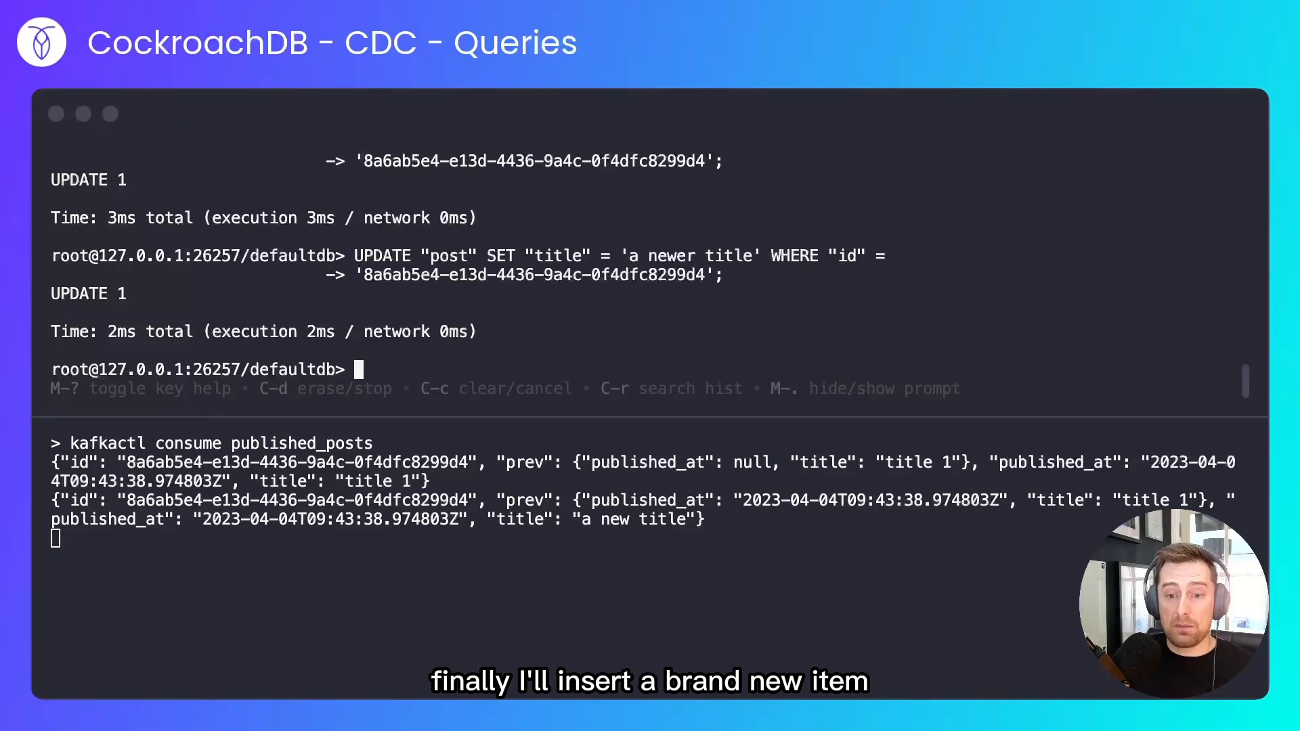
{"action": "type", "text": "INSERT INTO \"post\" (\"id\", \"title\", \"body\", \"published_at\") VALUES ('e0ed8b59-47a1-4ca6-bf1b-9c52aec2b64b', 'title 3', 'body 3', now());"}
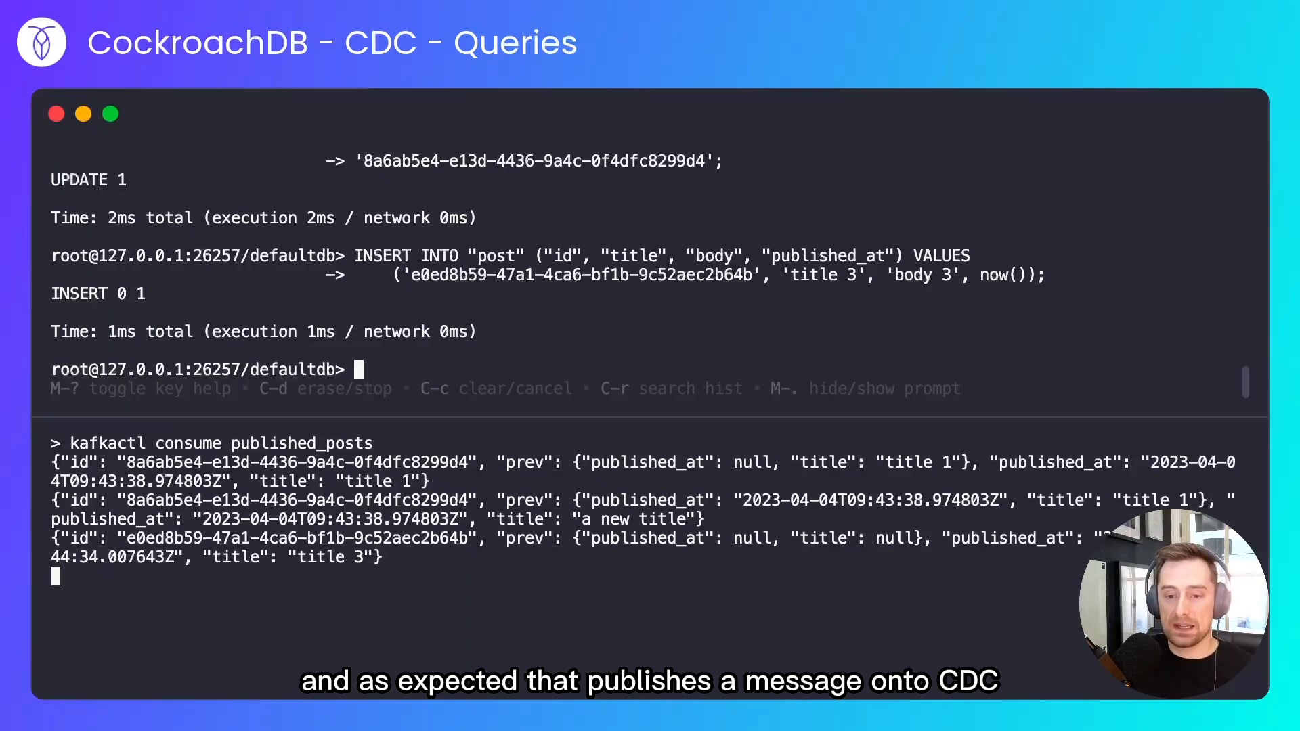
Step: List job_id, status, format from SHOW CHANGEFEED JOBS and begin a cancel command
{"action": "type", "text": "SELECT \"job_id\", \"status\", \"format\" FROM [SHOW CHANGEFEED JOBS];"}
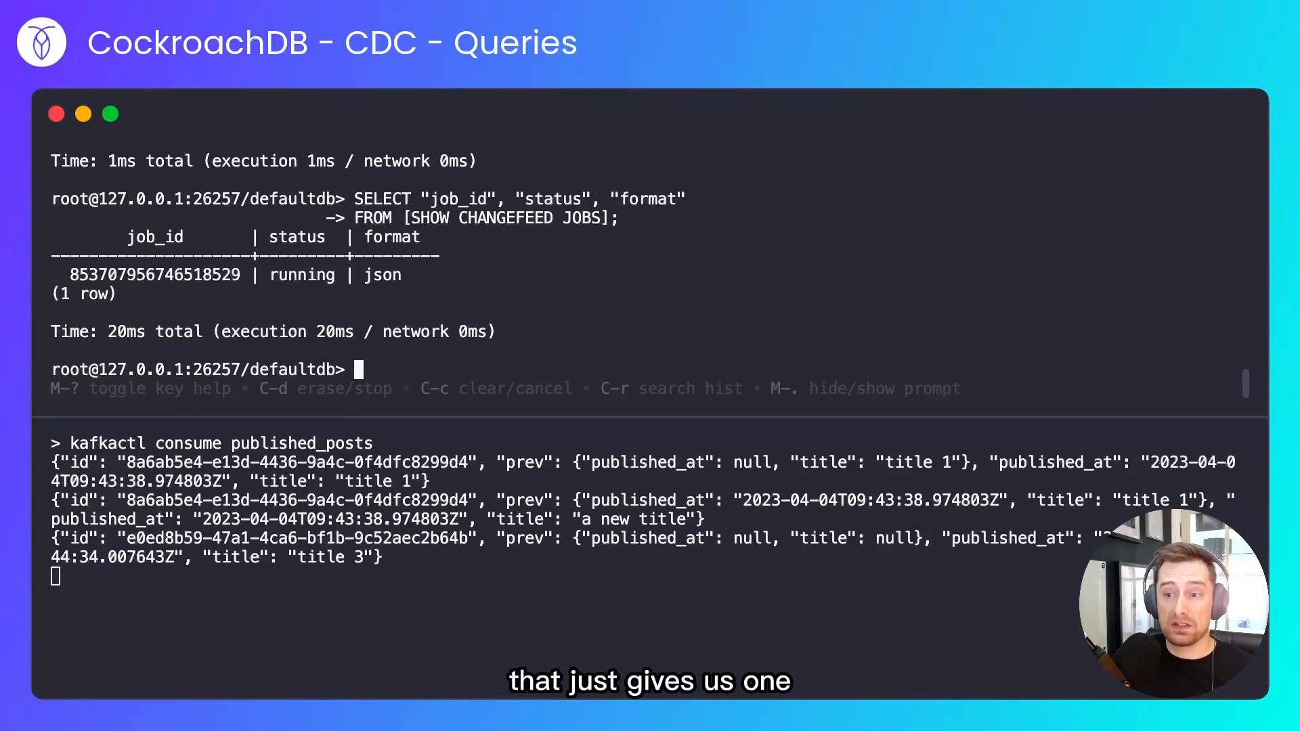
{"action": "type", "text": "cancel"}
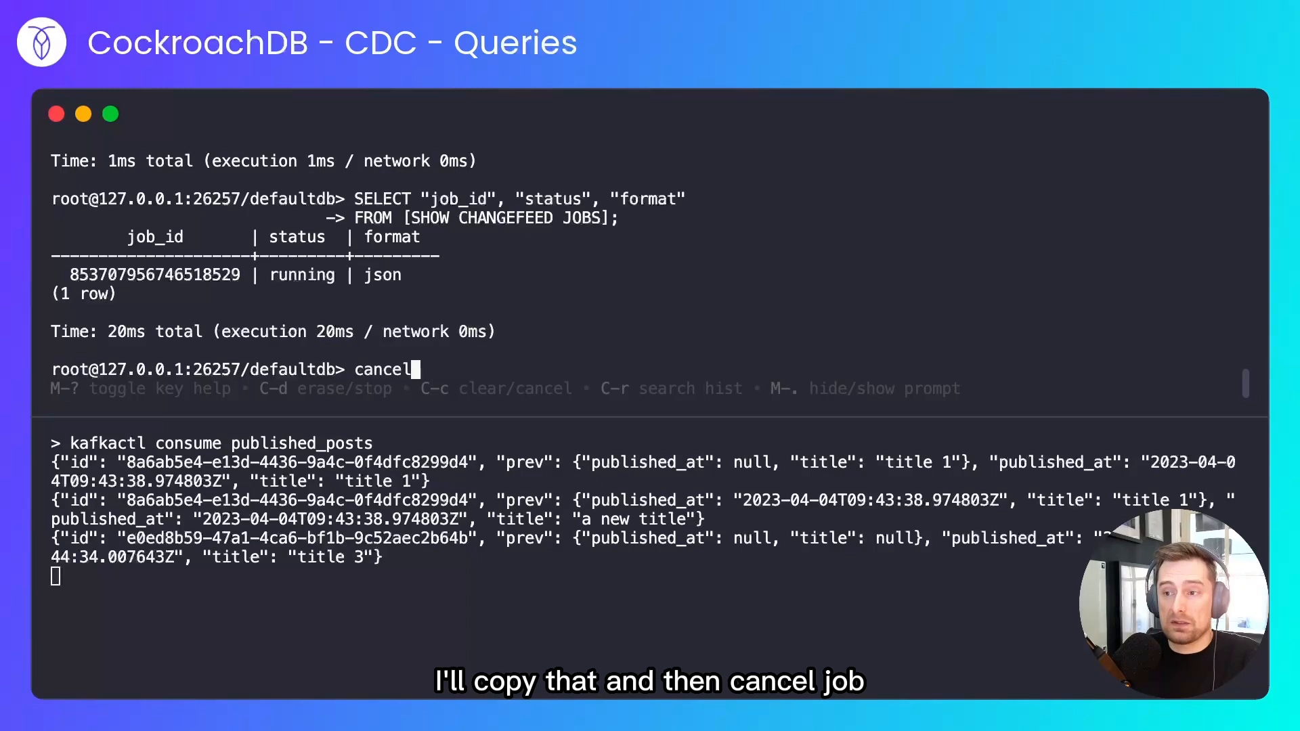